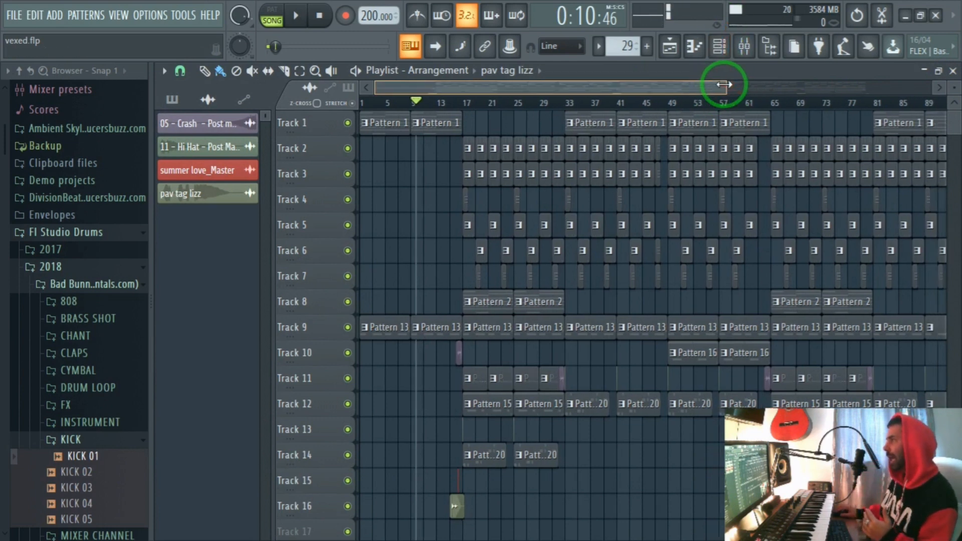
Stop, replay and stop the song to review the beat before exporting.
left_click(318, 15)
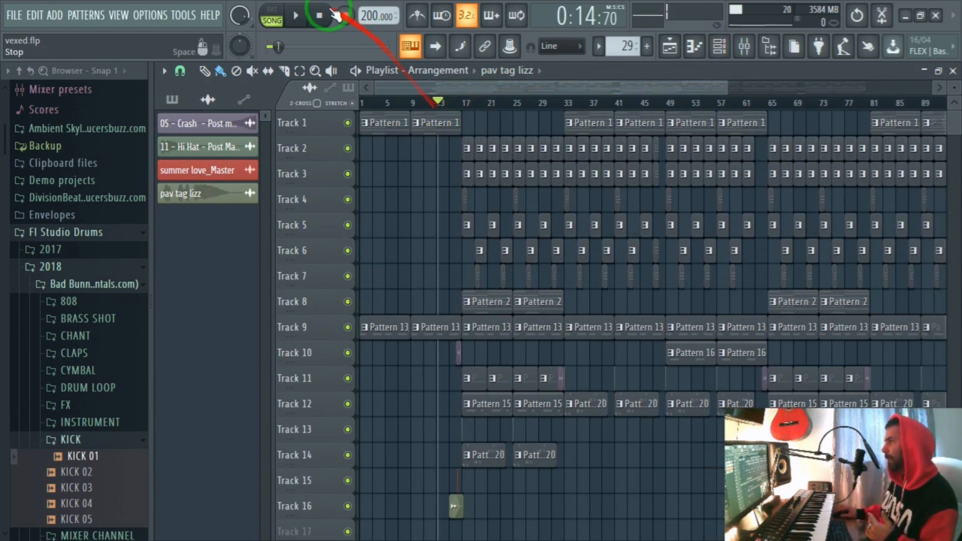
left_click(296, 15)
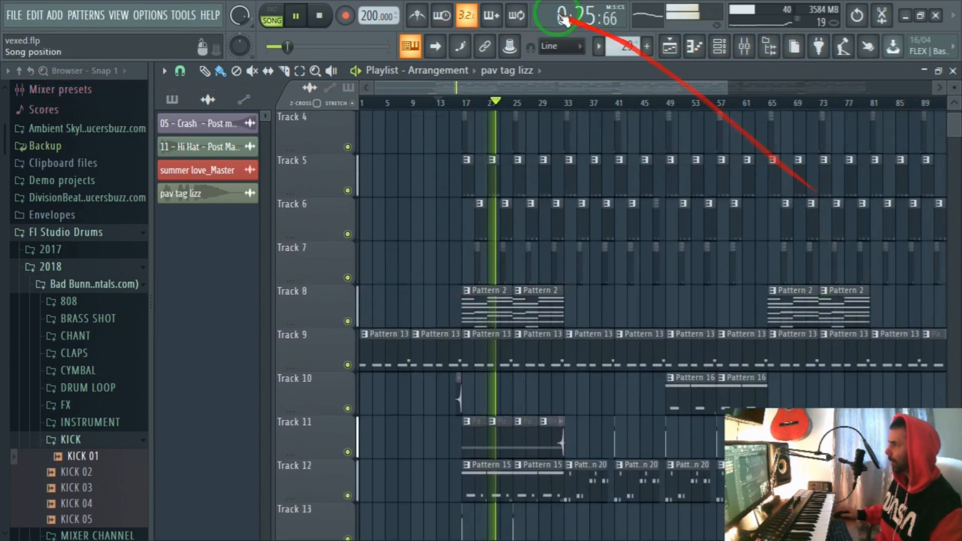
left_click(319, 15)
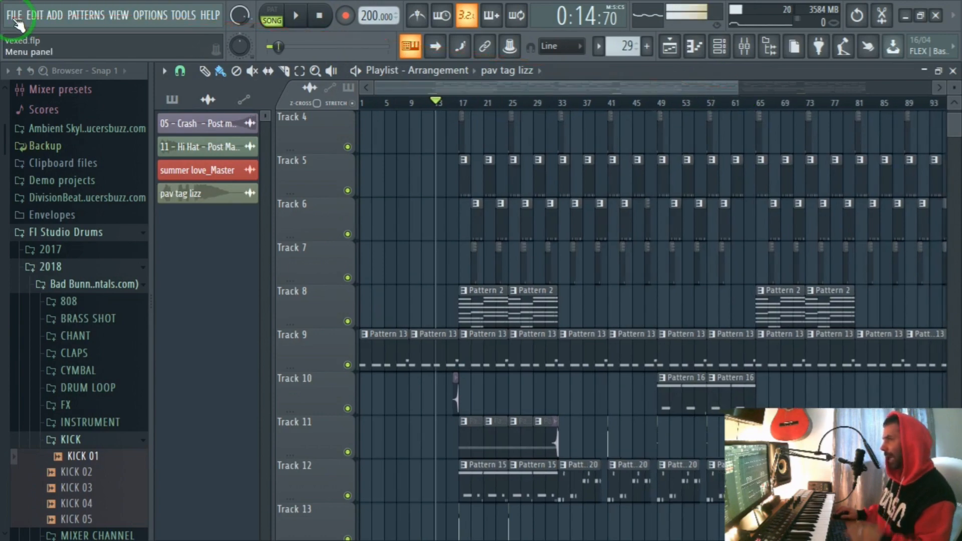
Start a Wave file export from the FILE menu's Export options.
left_click(17, 15)
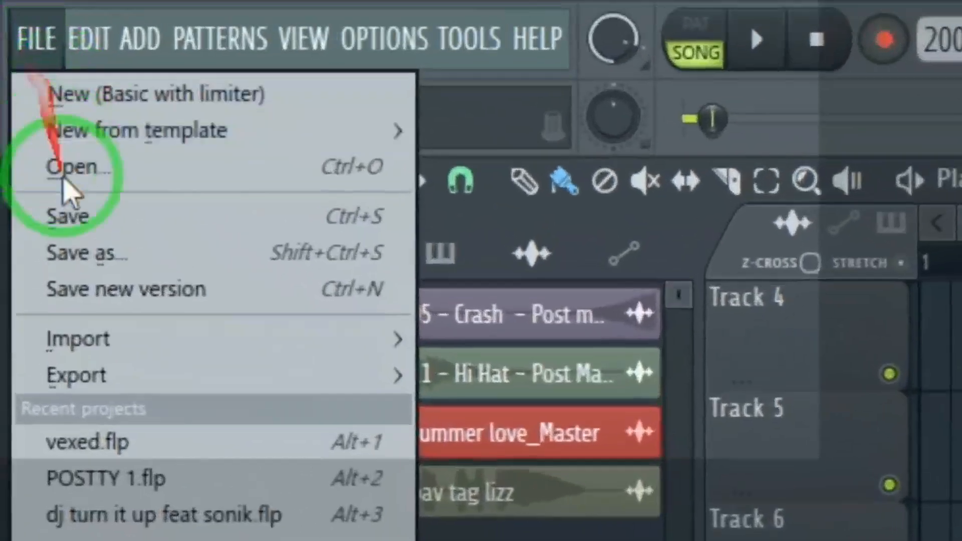
left_click(31, 147)
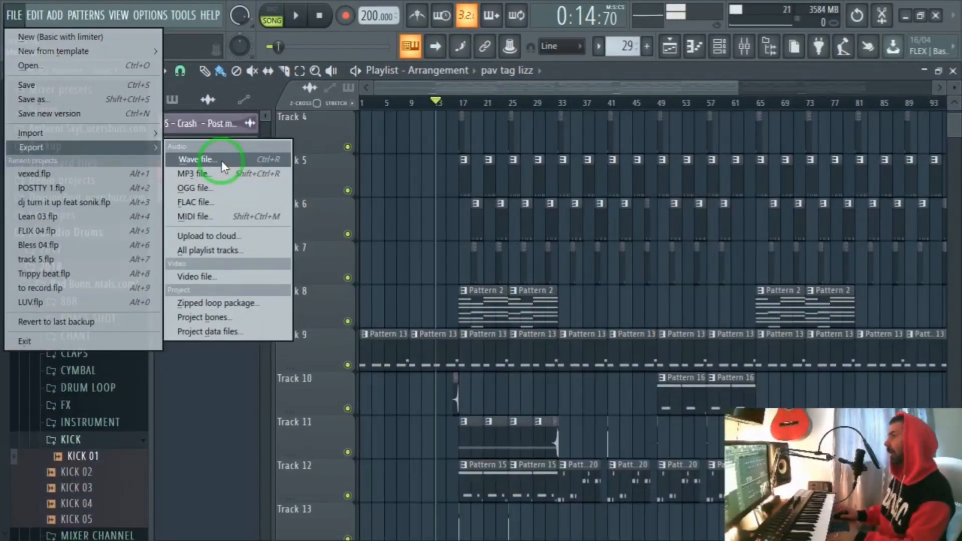
left_click(196, 160)
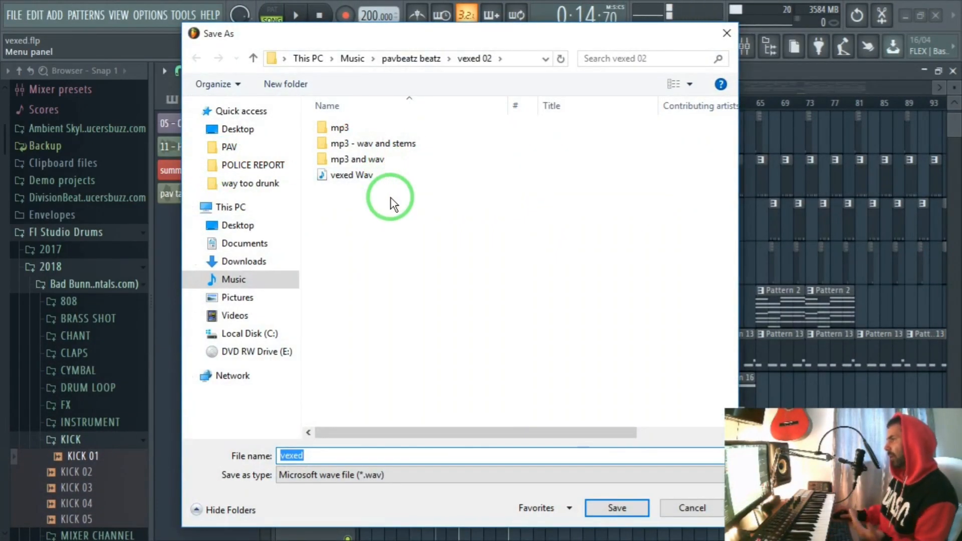
mouse_move(382, 210)
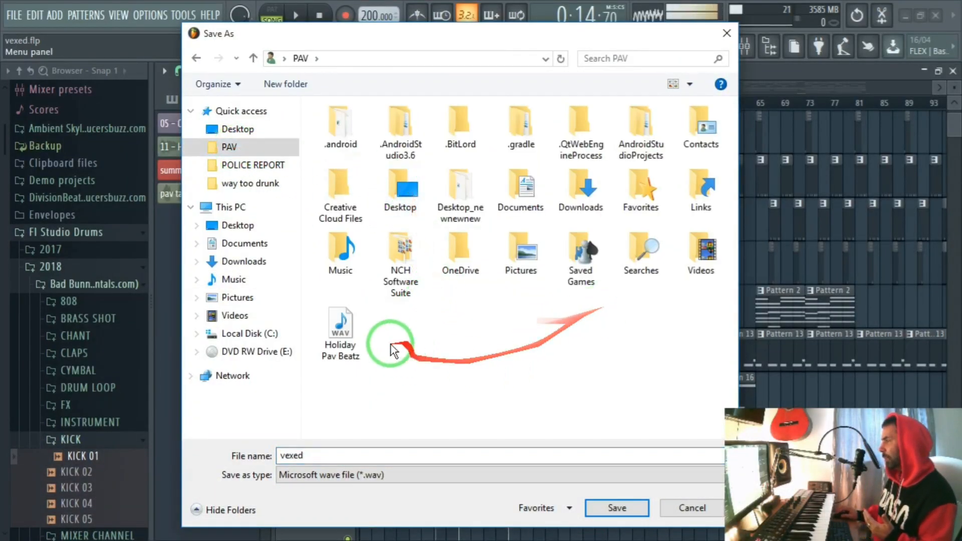
Create a new folder in PAV and name it 'track out - stems of new beat'.
right_click(410, 318)
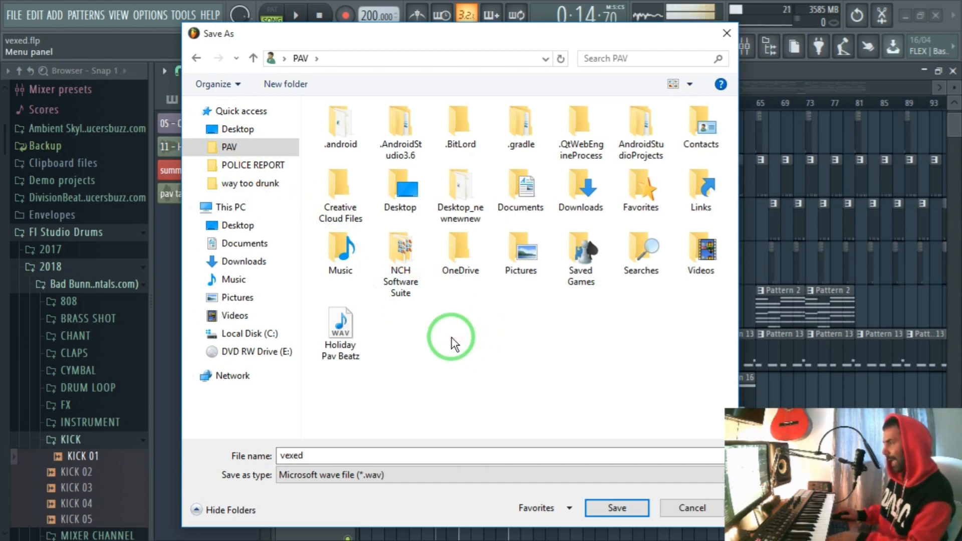
right_click(452, 342)
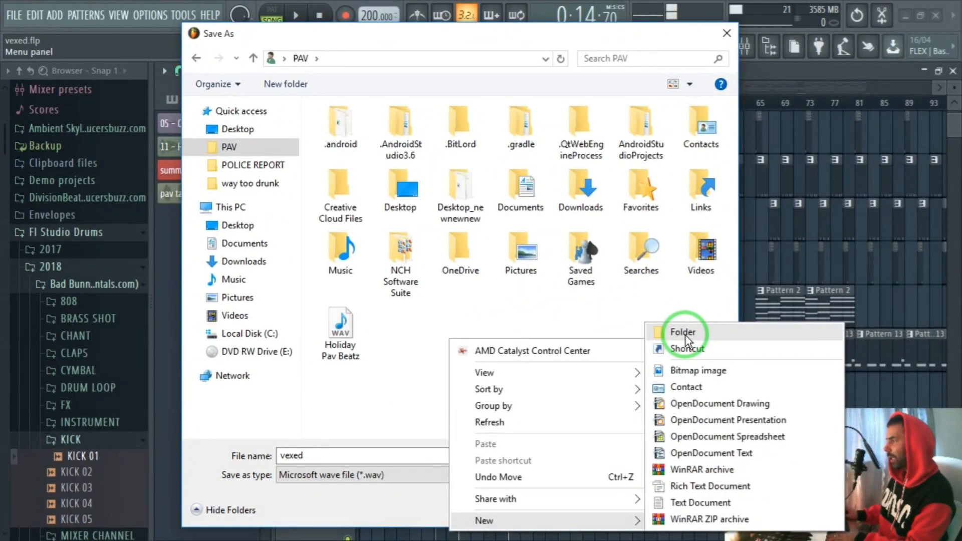
left_click(683, 332)
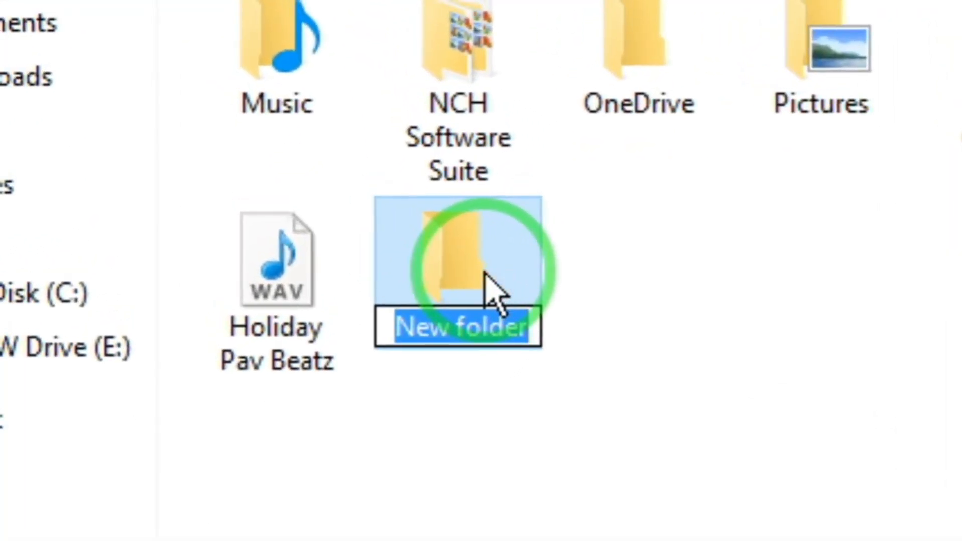
type("track ourt")
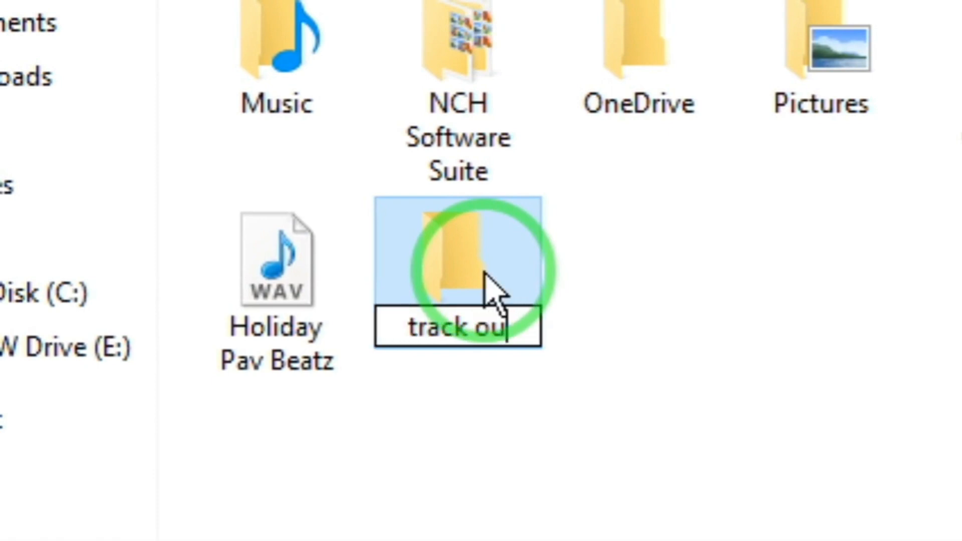
type("t - stems")
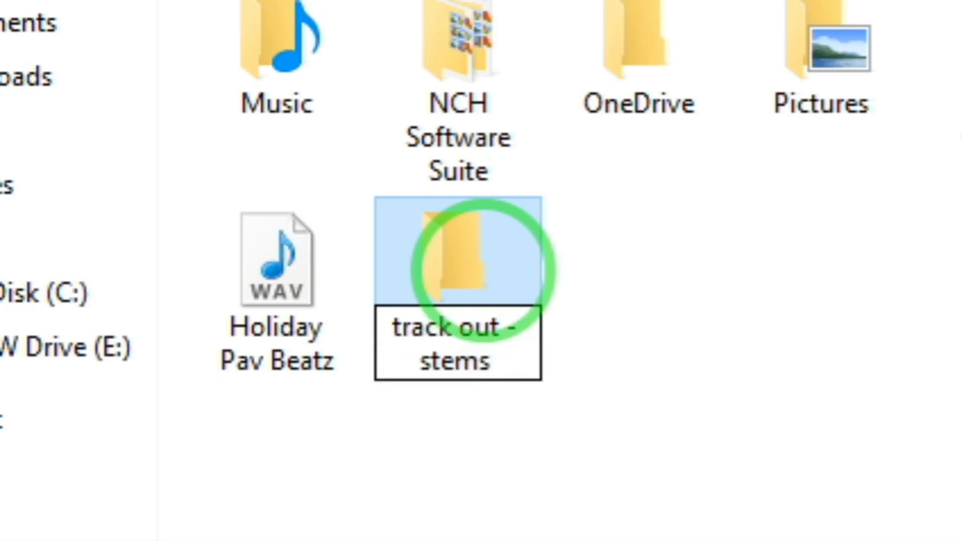
type("of new song")
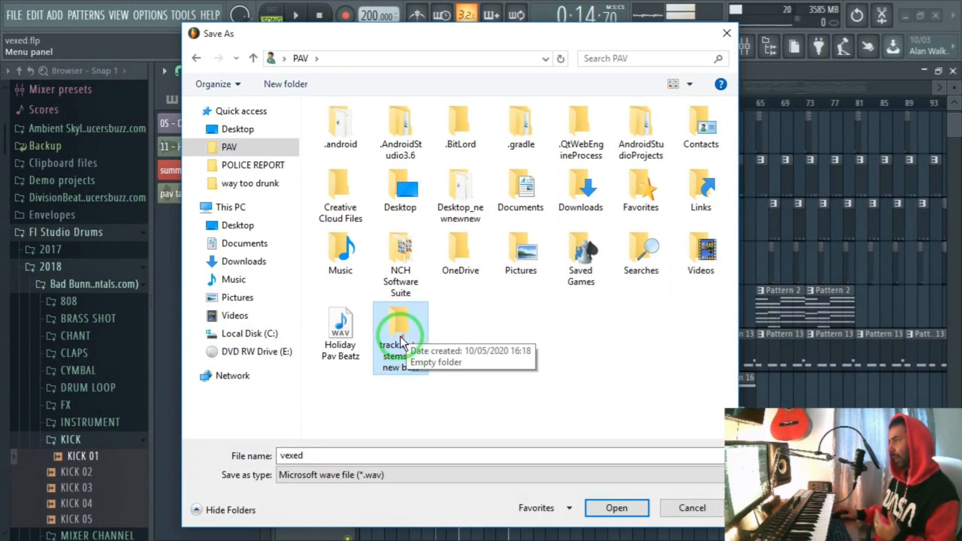
Name the export 'titanic - pav beatz' inside the stems folder and save it.
double_click(400, 328)
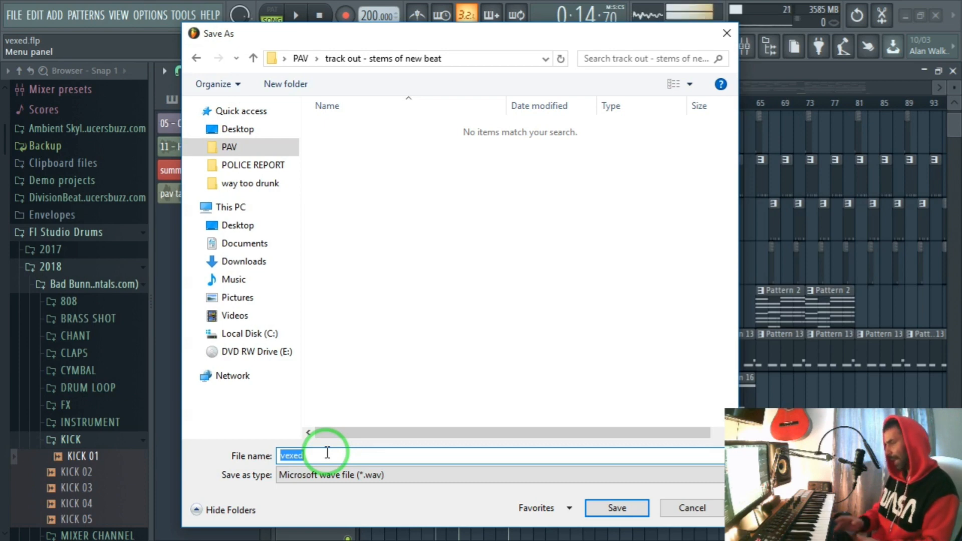
type("main be")
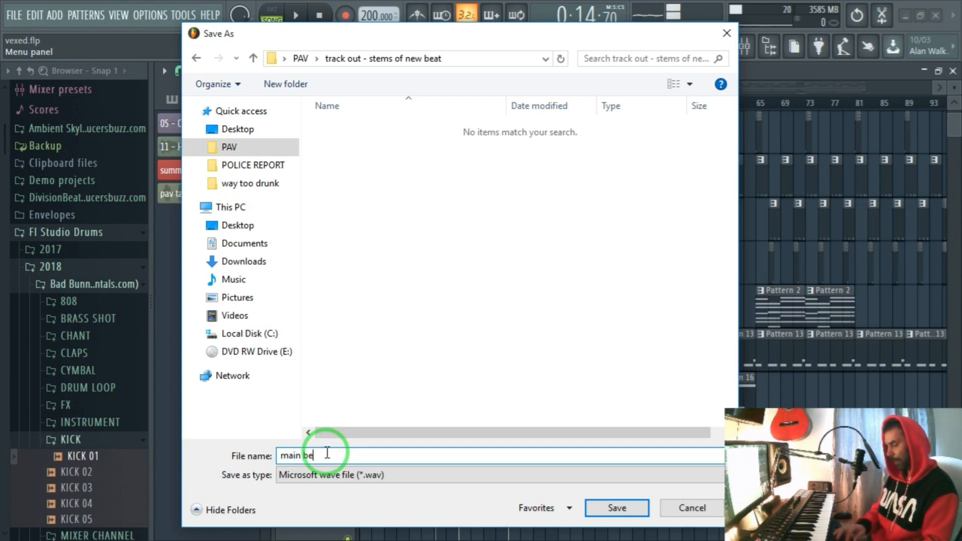
type("at -")
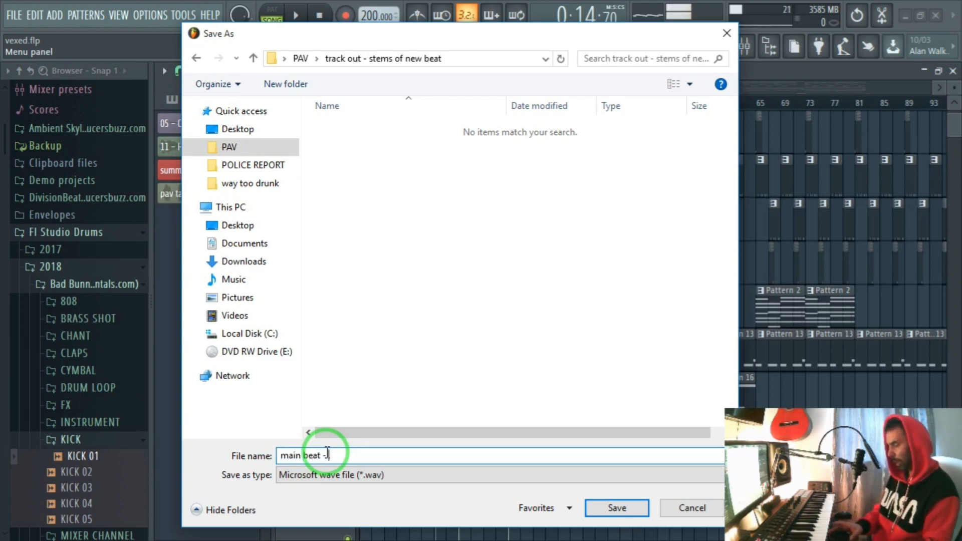
type("pav beatz")
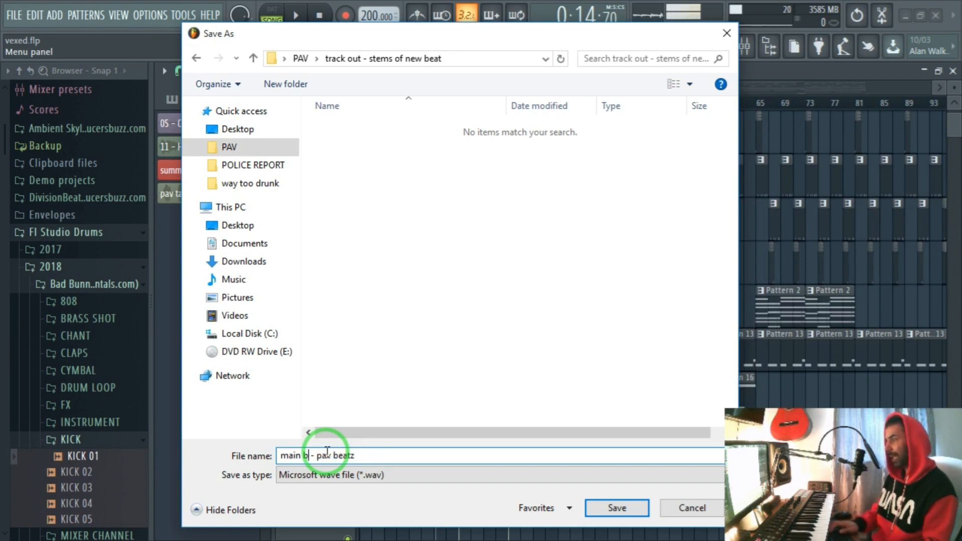
type("ti")
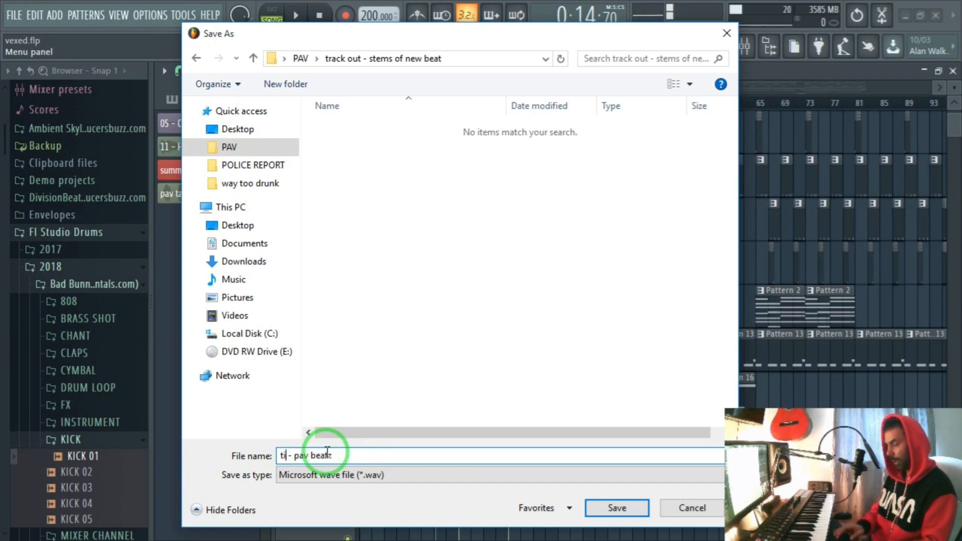
type("titanic - pav.beatz")
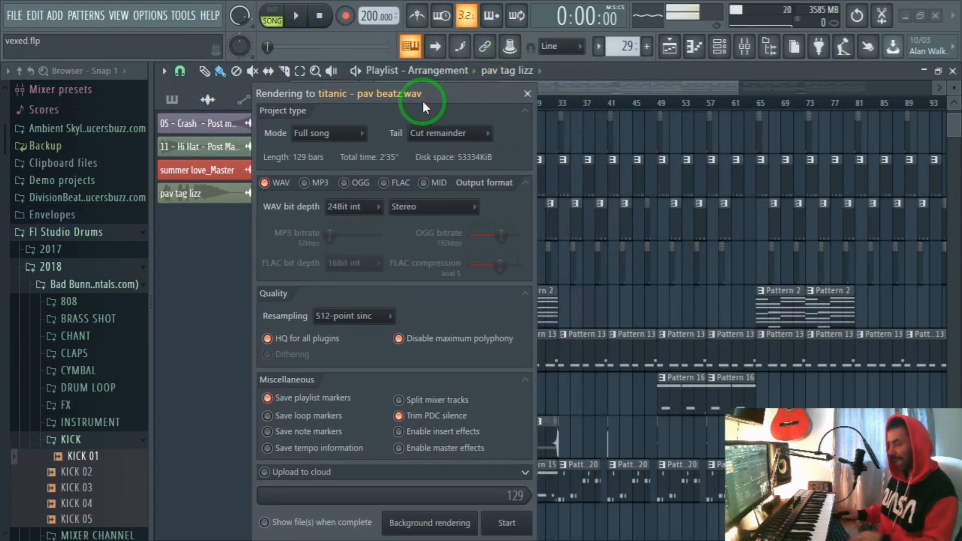
mouse_move(408, 158)
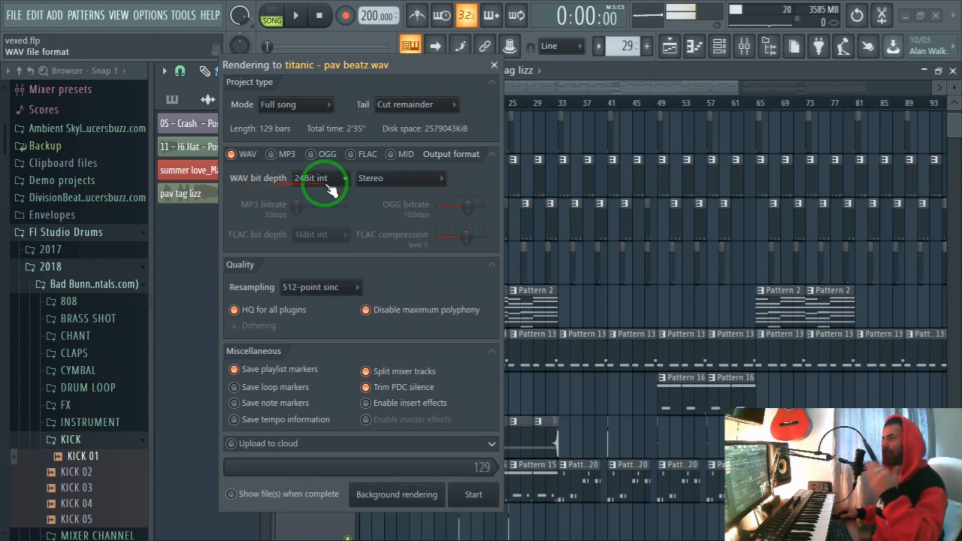
mouse_move(332, 303)
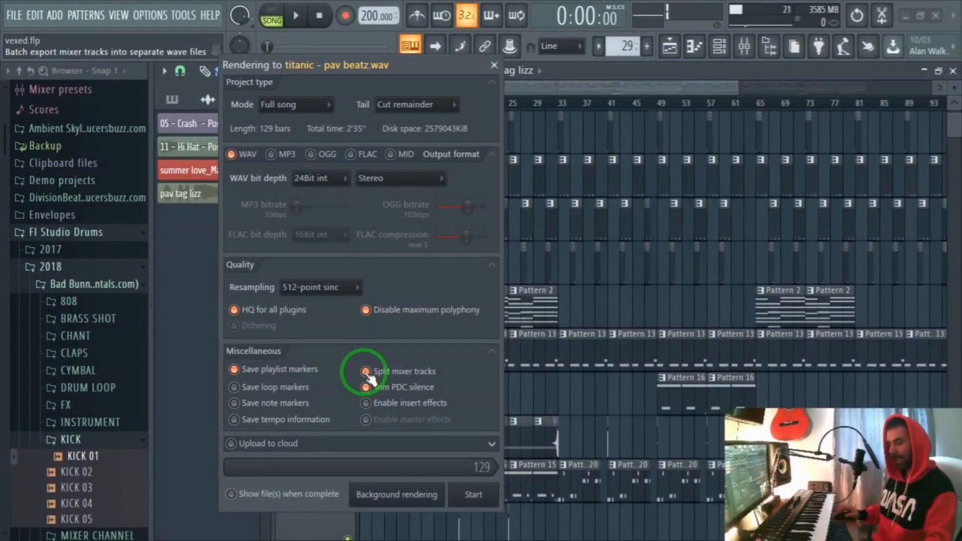
Enable split mixer tracks and start rendering the stems.
left_click(366, 370)
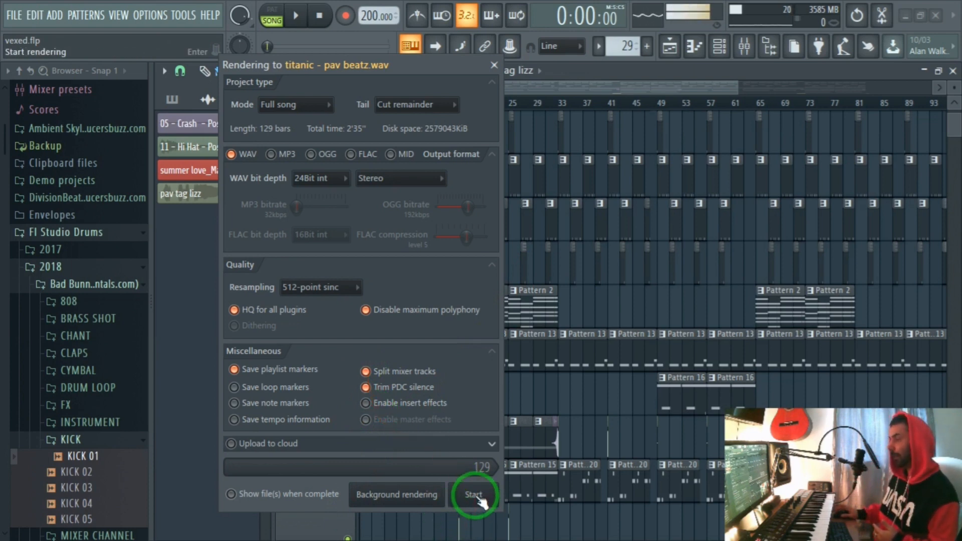
left_click(472, 494)
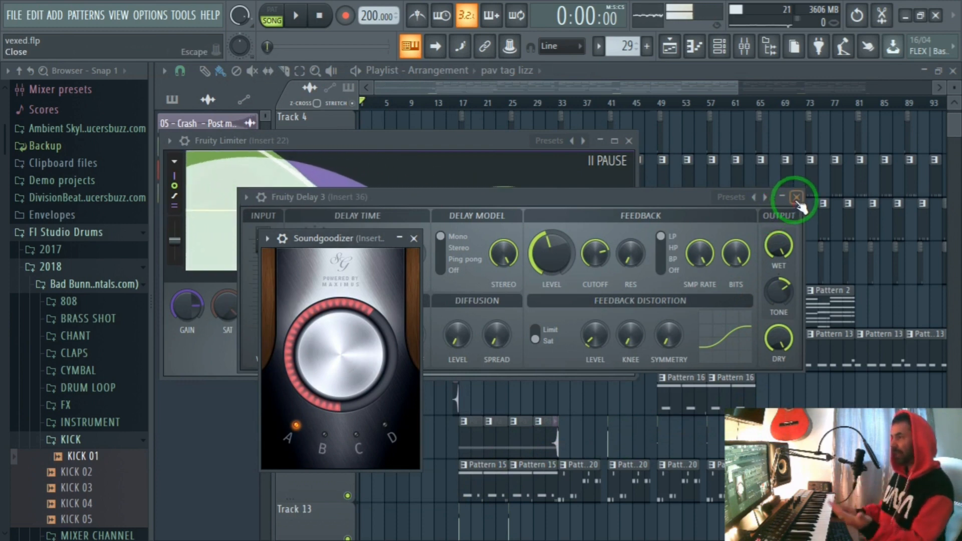
Close the Fruity Delay 3 settings and move over to the PAV folder in File Explorer.
left_click(14, 15)
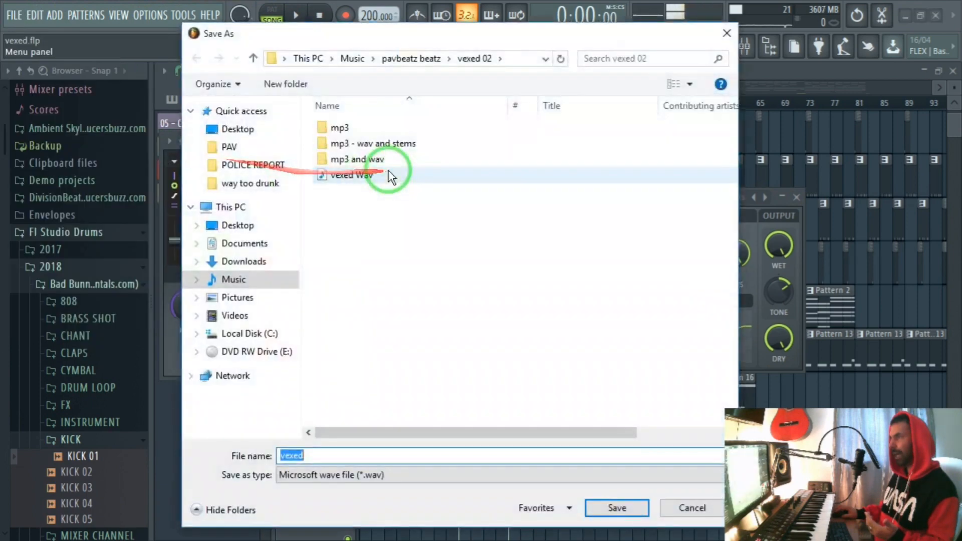
type("sdf")
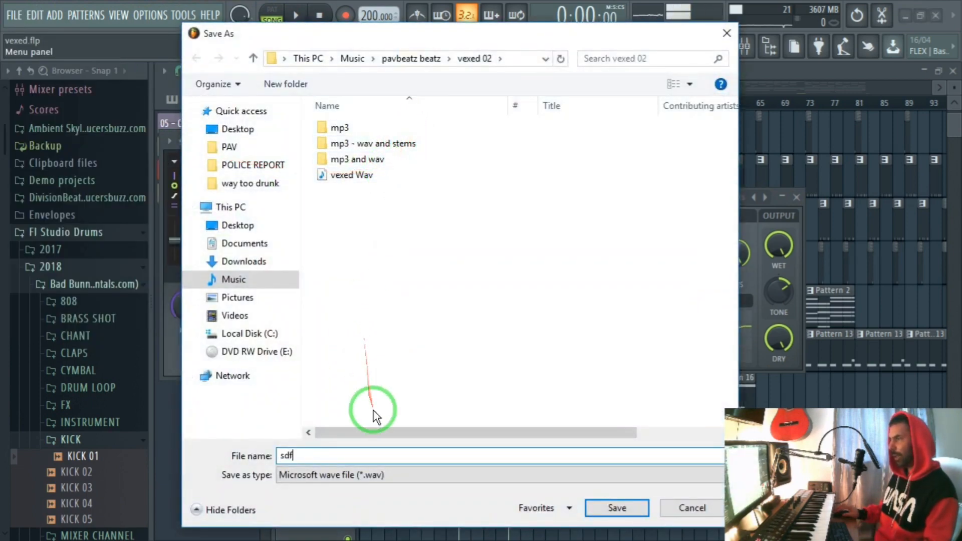
left_click(616, 506)
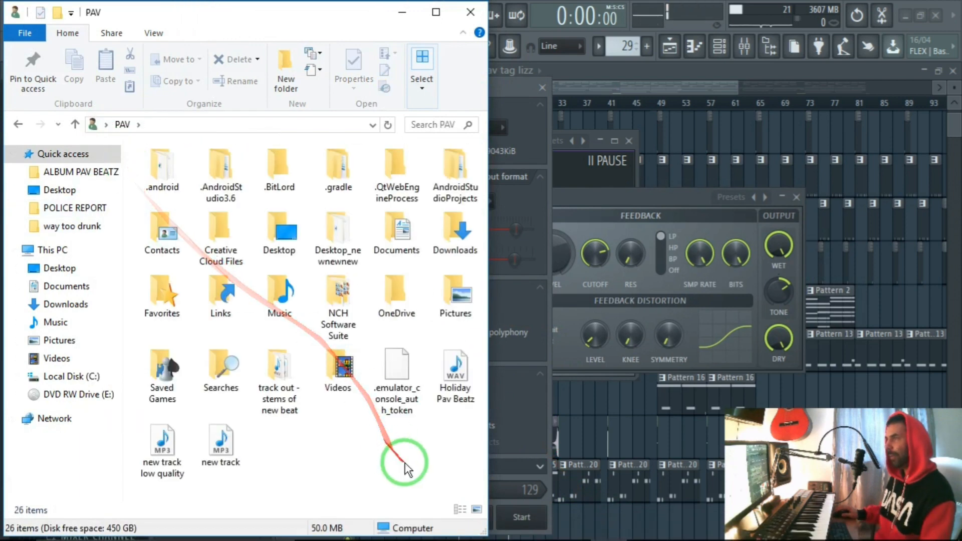
Open the 'track out - stems of new beat' folder listing the 17 rendered WAV stems.
left_click(278, 368)
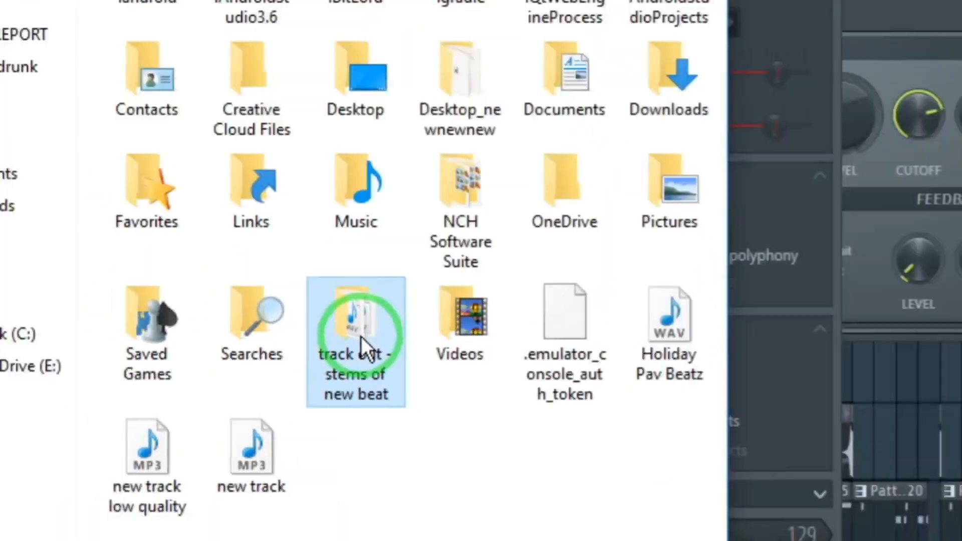
double_click(355, 328)
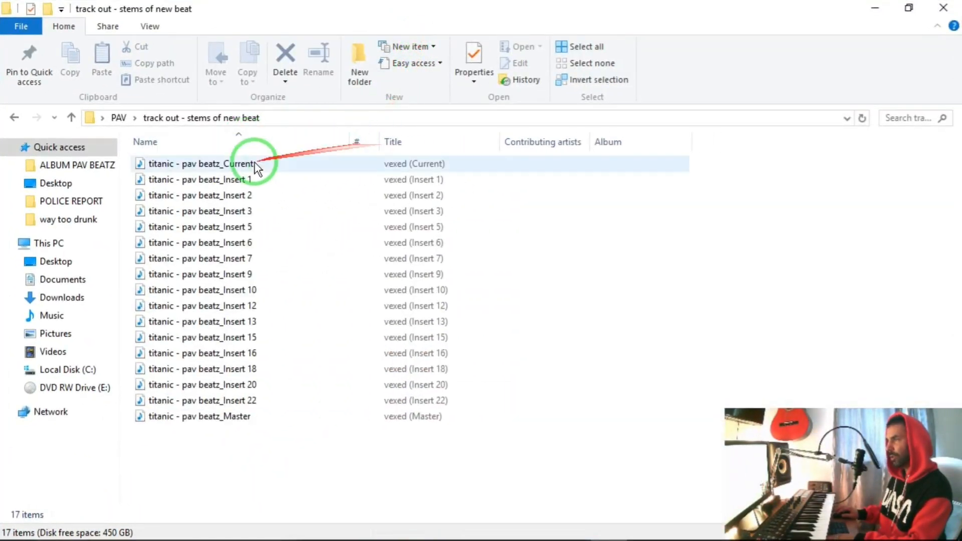
left_click(199, 416)
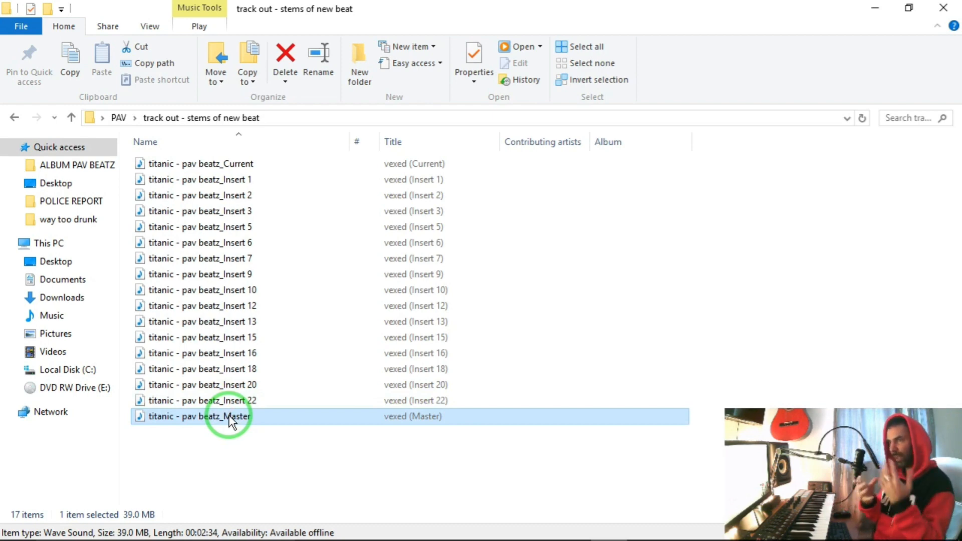
mouse_move(238, 179)
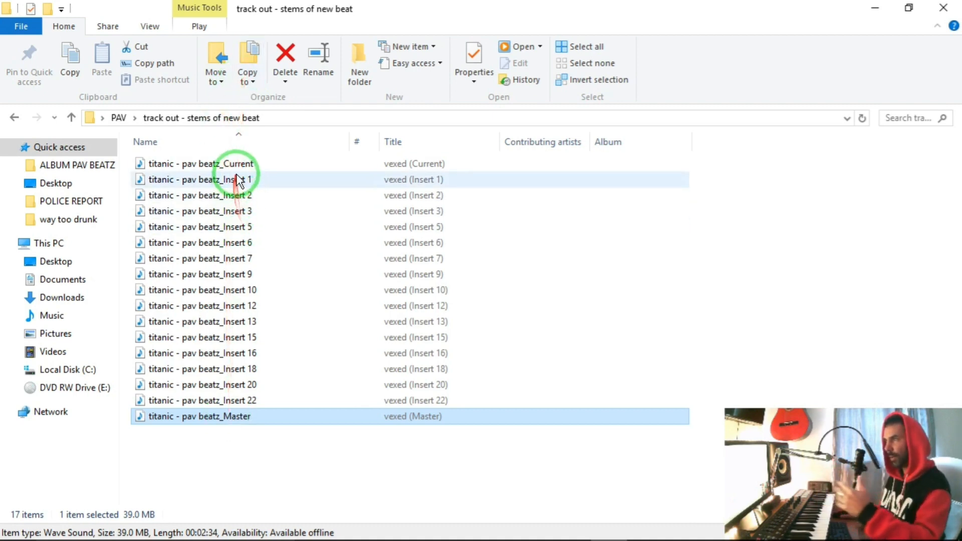
left_click(202, 400)
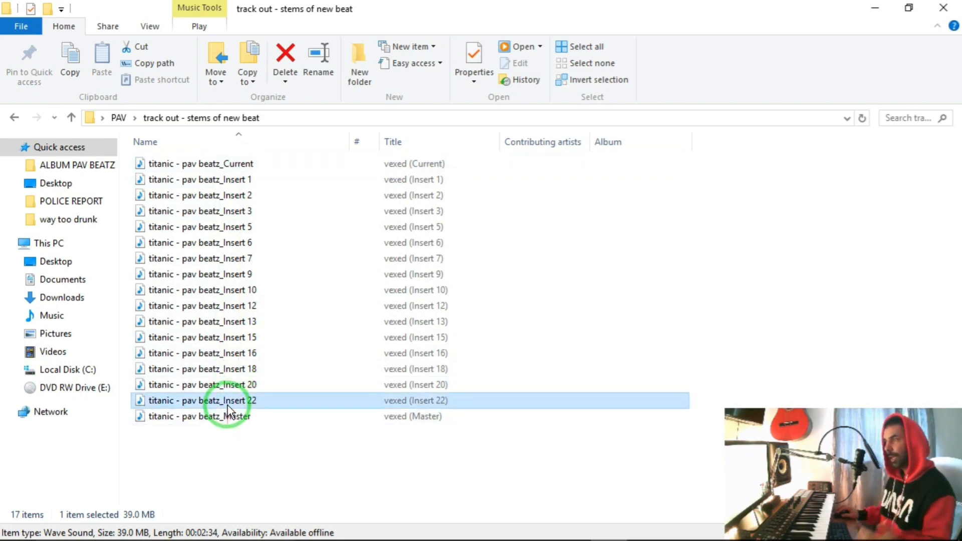
left_click(199, 416)
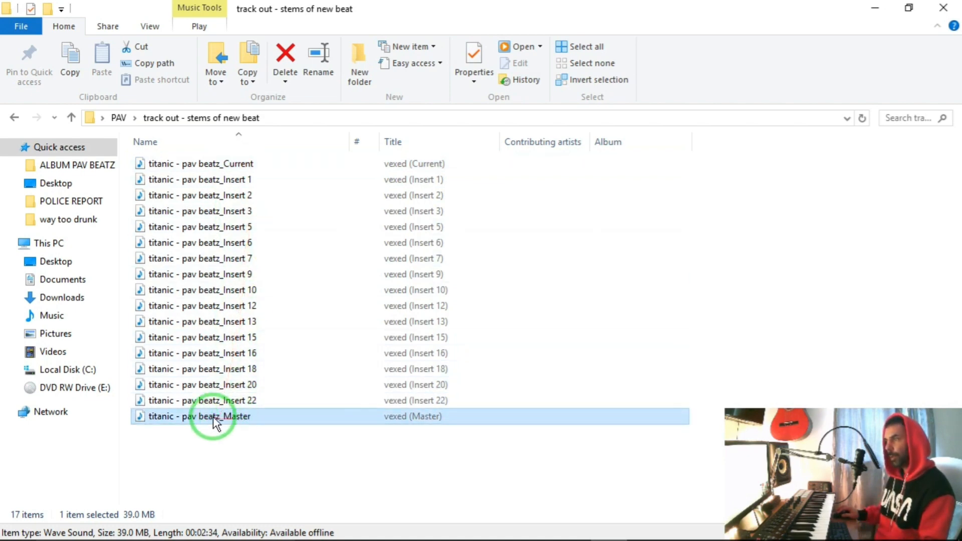
mouse_move(218, 420)
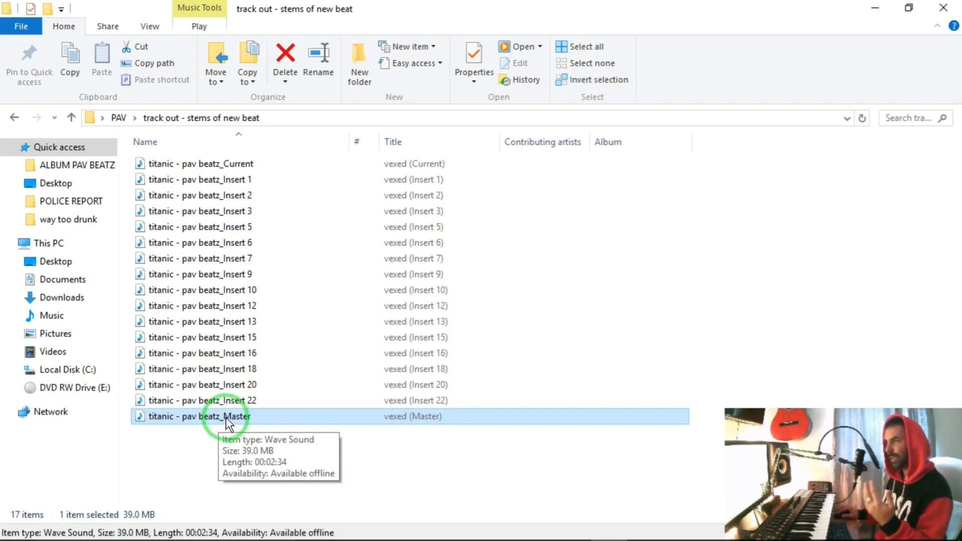
mouse_move(237, 423)
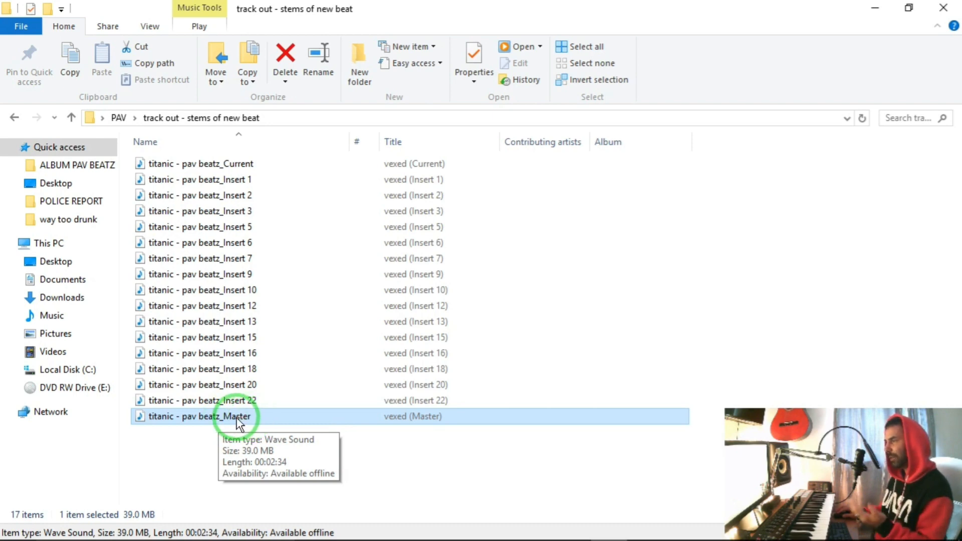
double_click(199, 416)
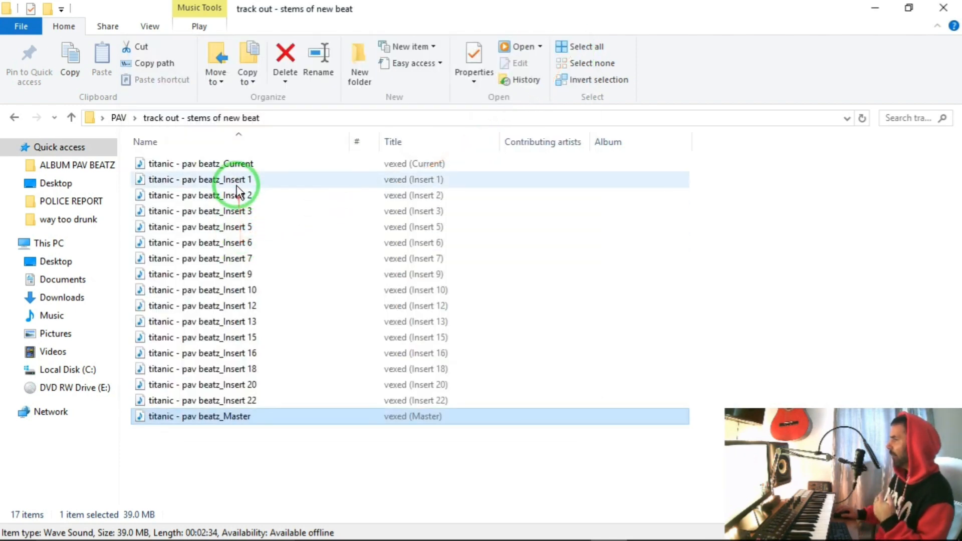
left_click(200, 164)
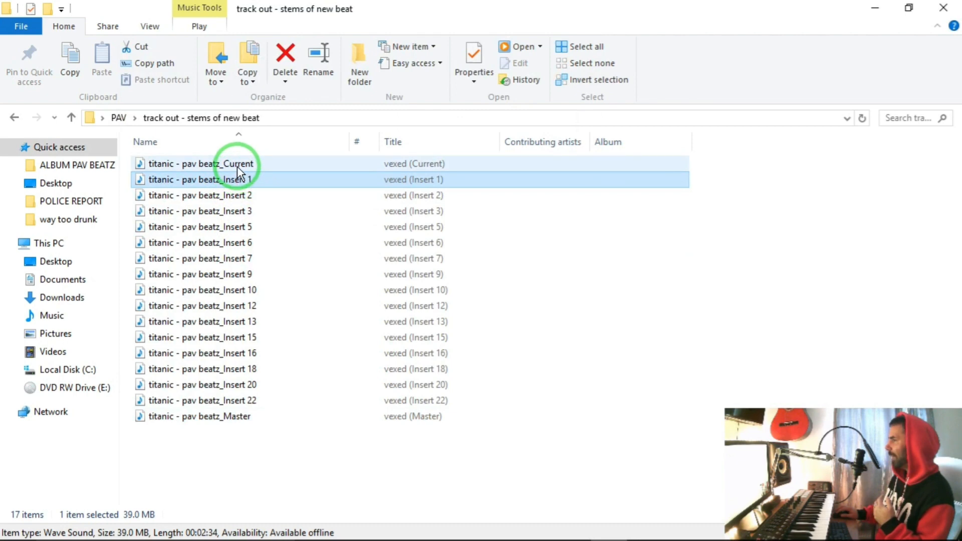
Play the Current stem briefly in Windows Media Player and close the player.
double_click(201, 164)
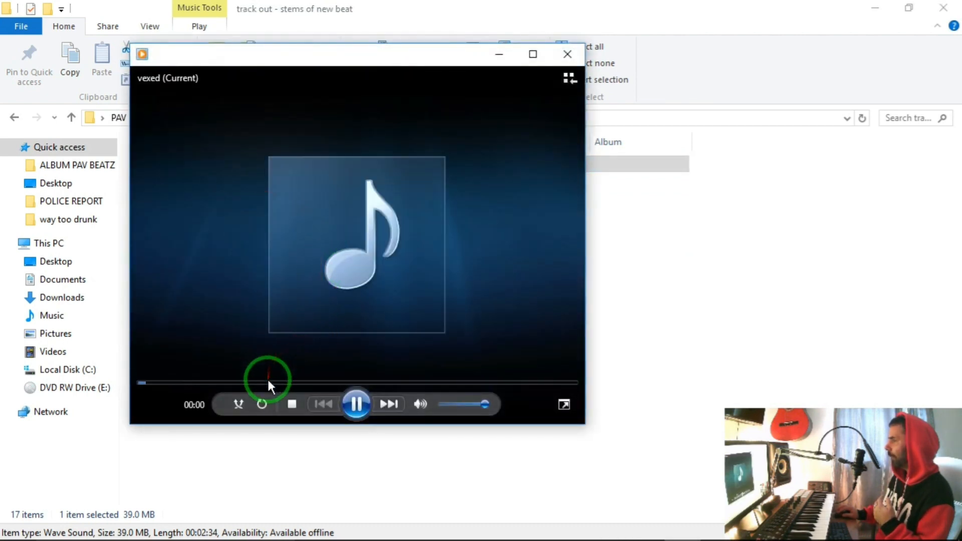
left_click(566, 54)
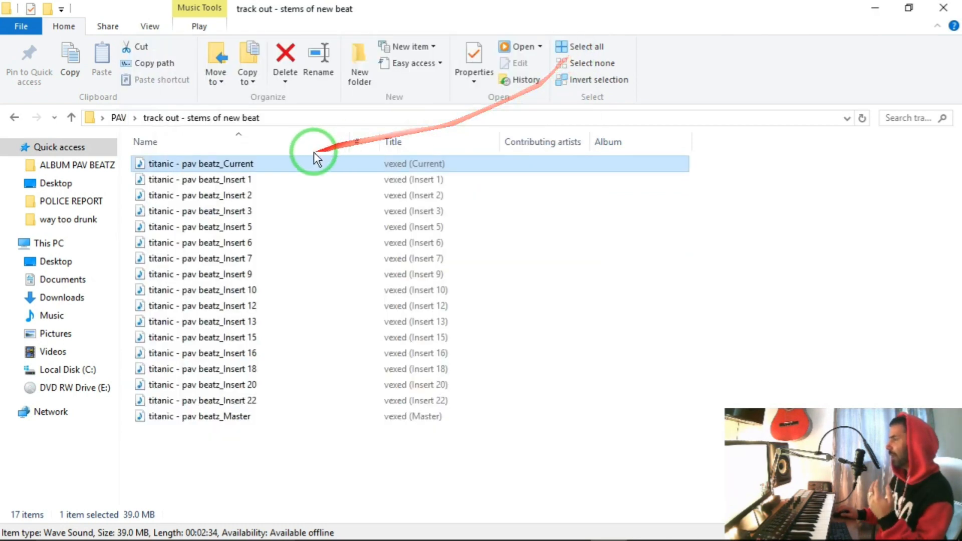
mouse_move(282, 163)
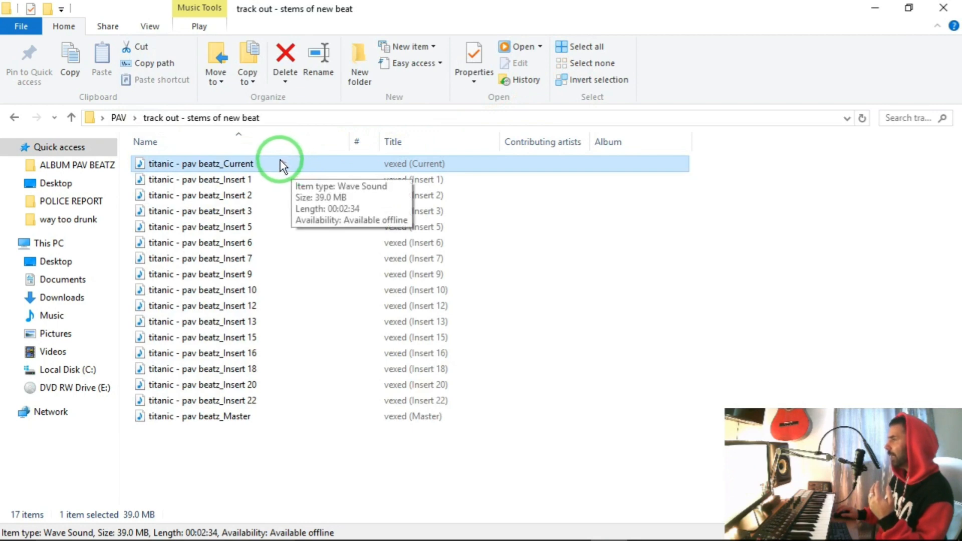
mouse_move(230, 196)
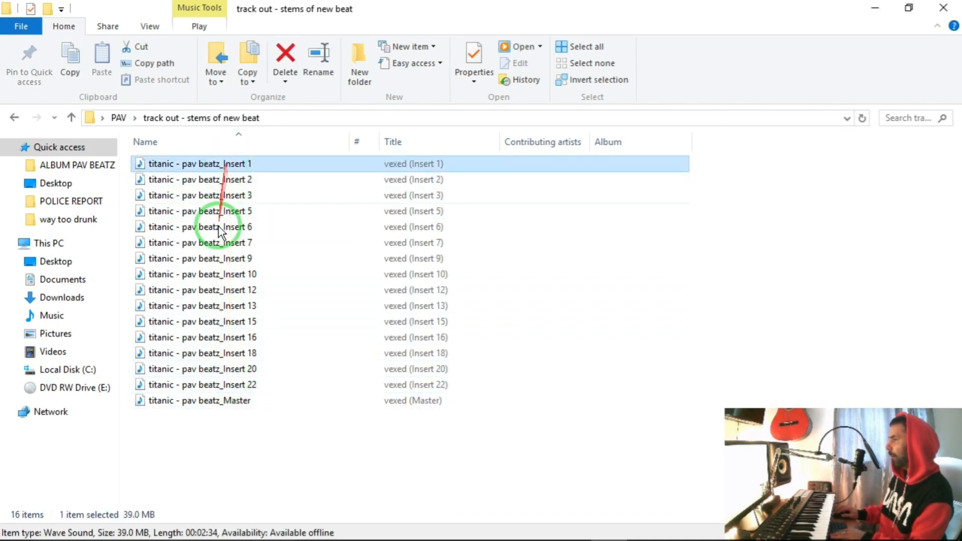
mouse_move(232, 168)
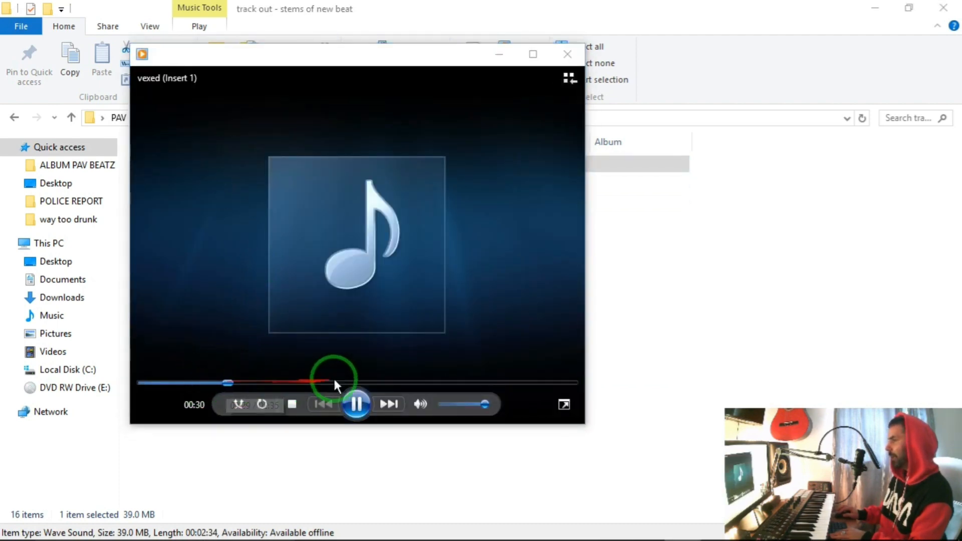
Rename the Insert 1 stem to end in kick, then audition the Insert 2 stem.
left_click(566, 54)
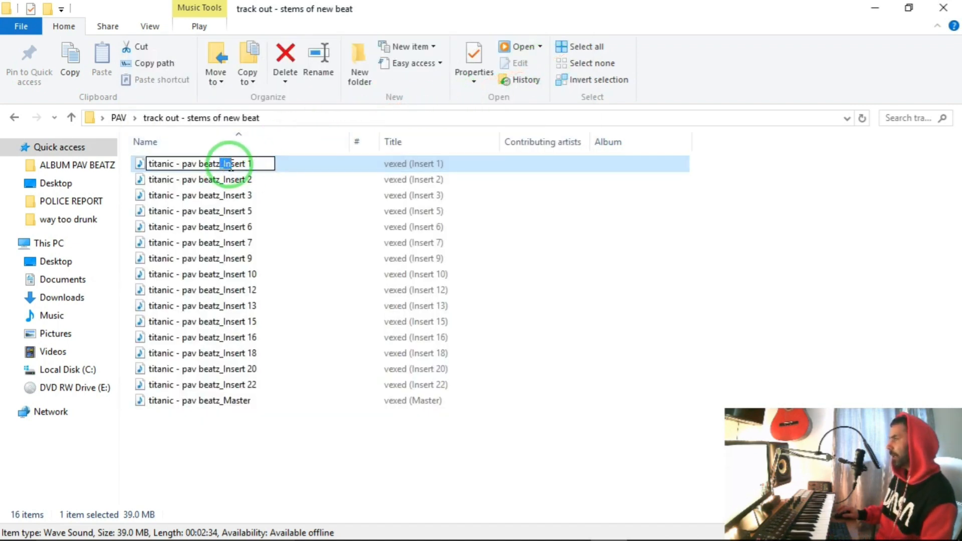
type("kick")
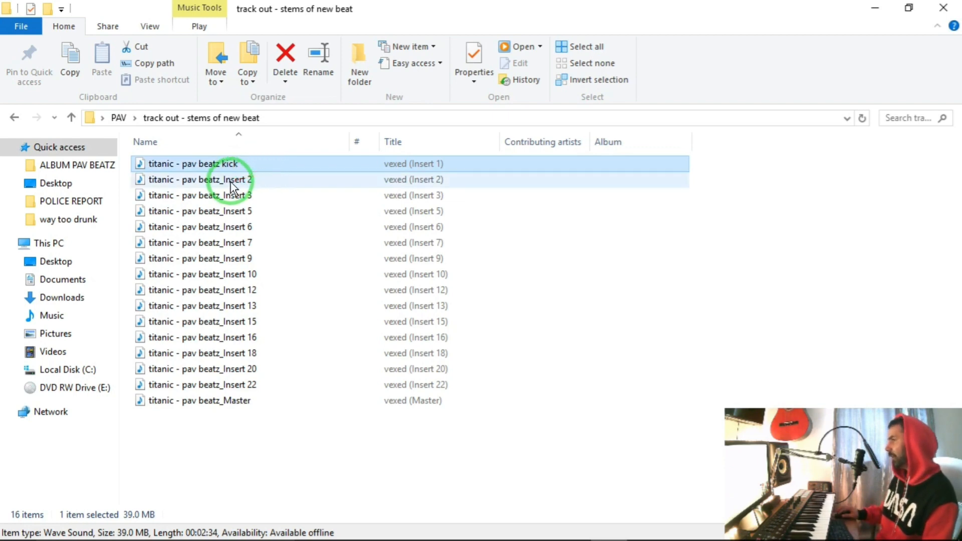
double_click(198, 179)
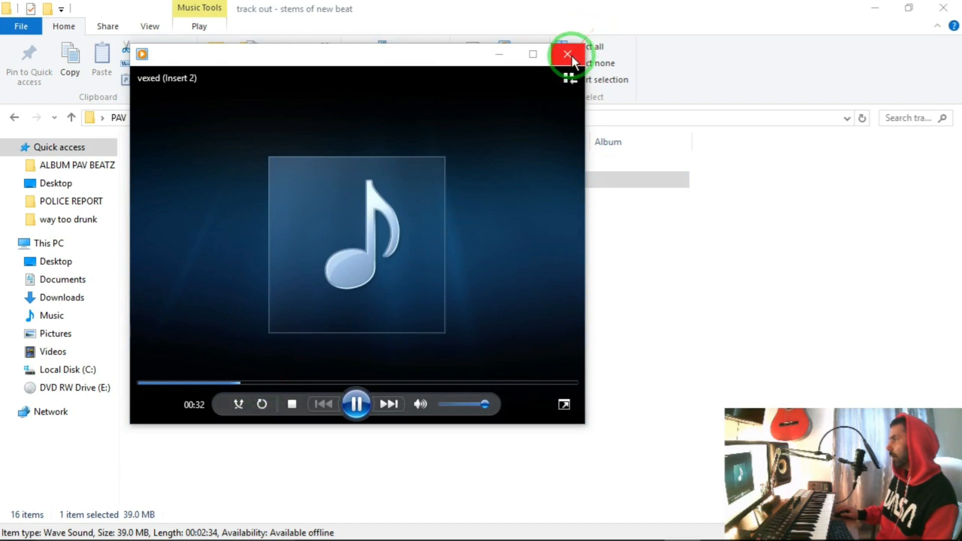
left_click(567, 54)
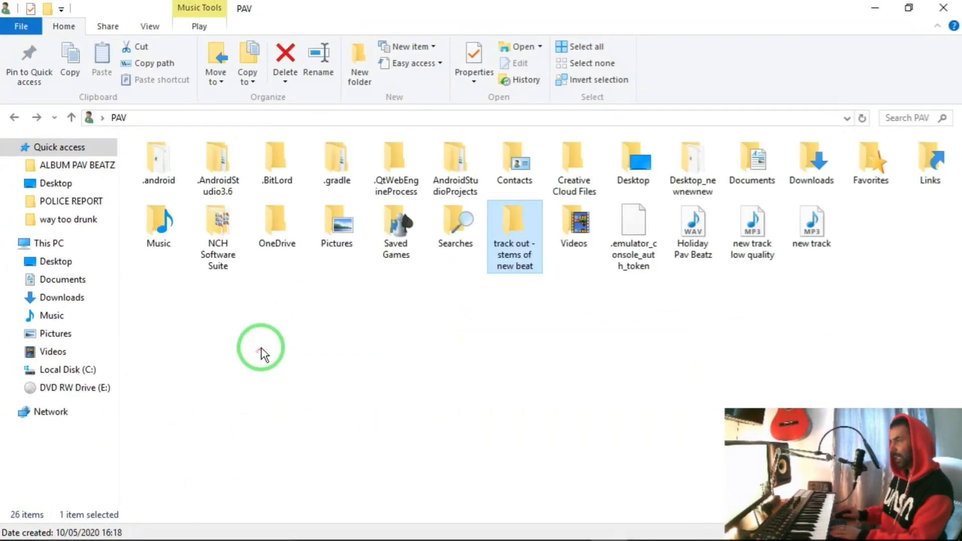
right_click(514, 237)
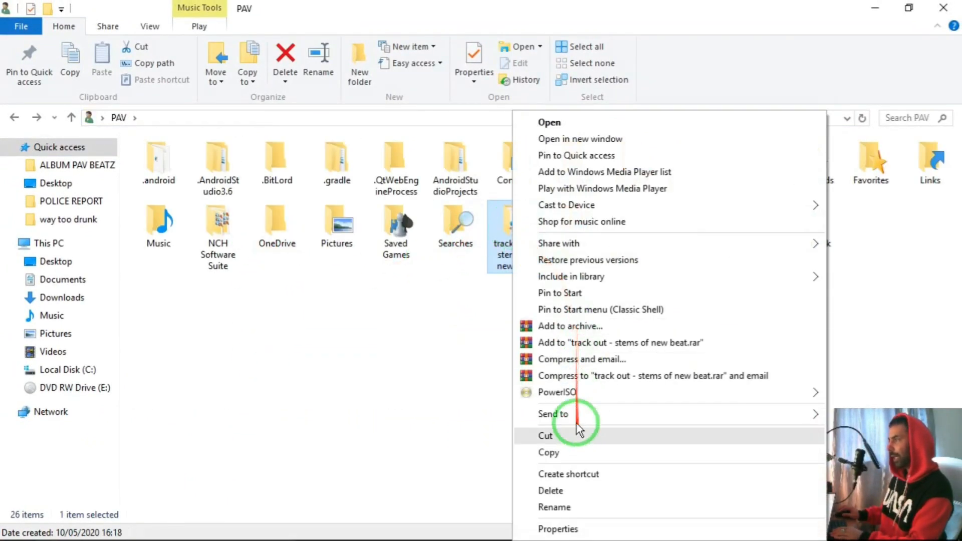
left_click(456, 395)
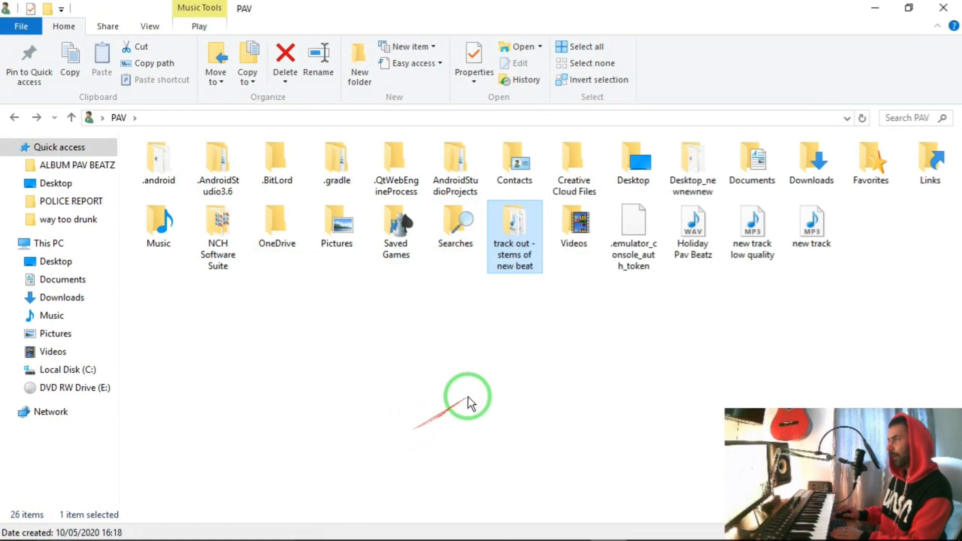